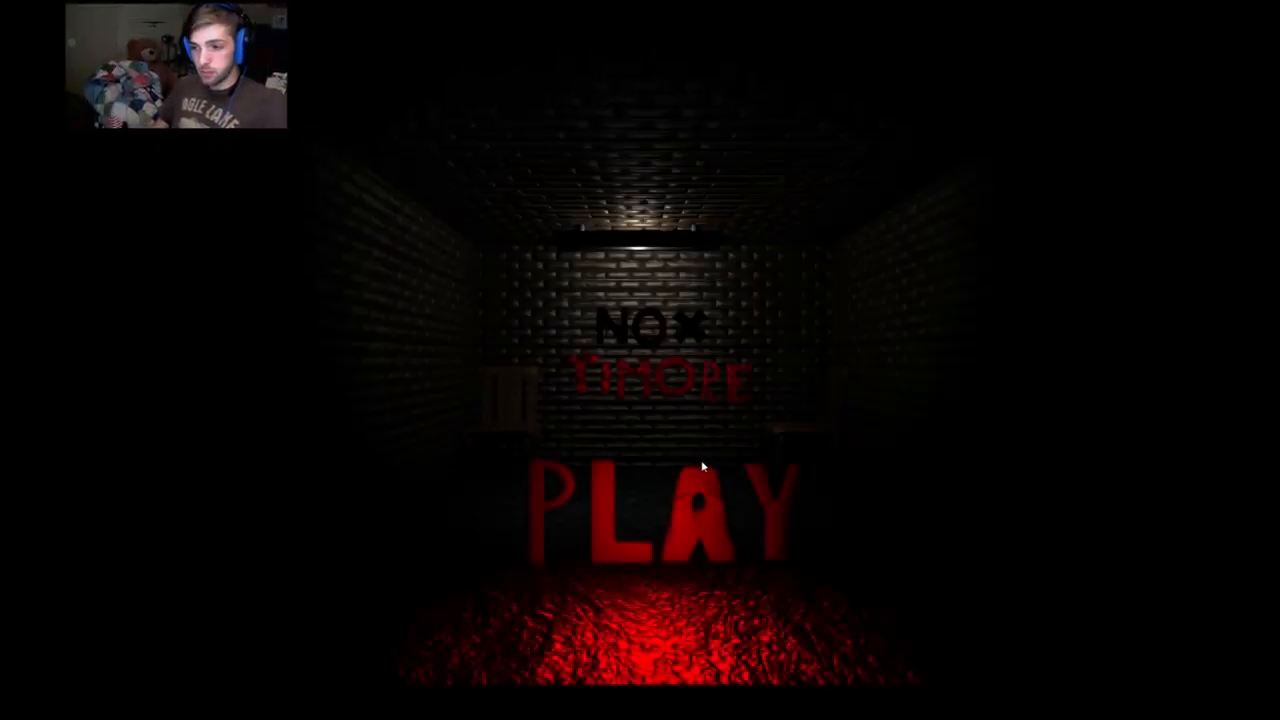
{"action": "left_click", "coordinate": [660, 510]}
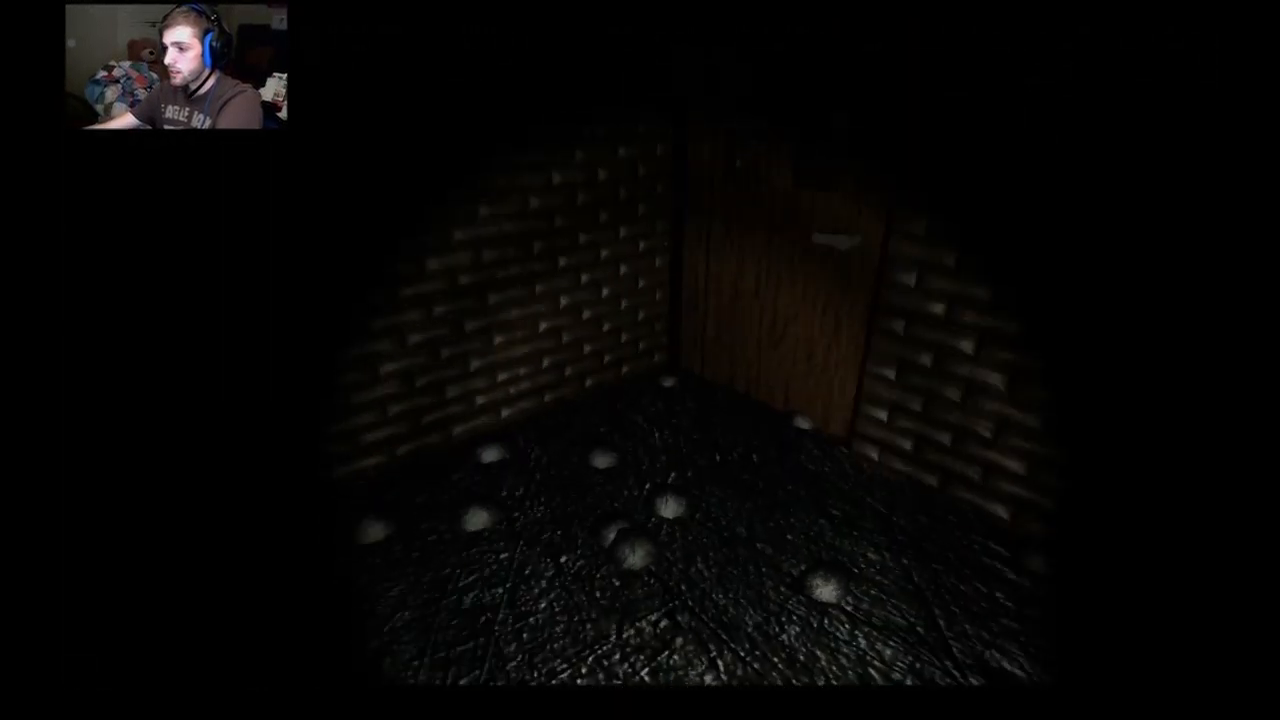
{"action": "mouse_move", "coordinate": [640, 360]}
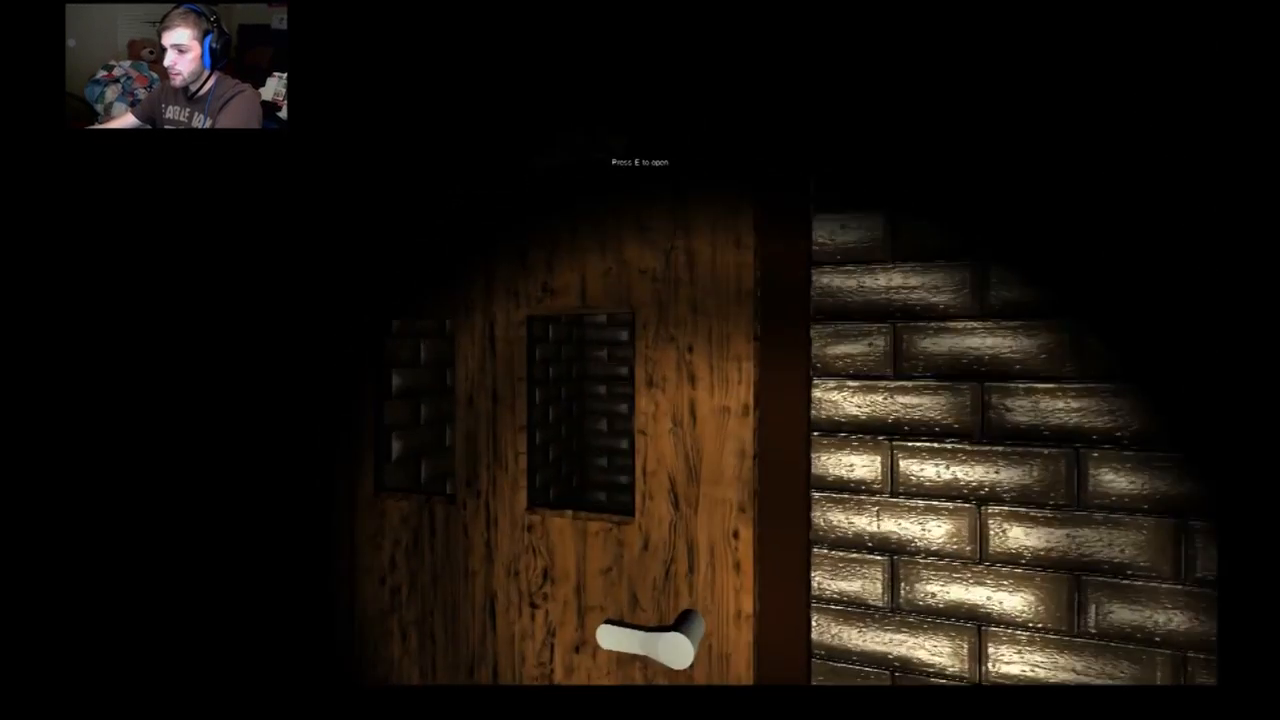
{"action": "key", "text": "e"}
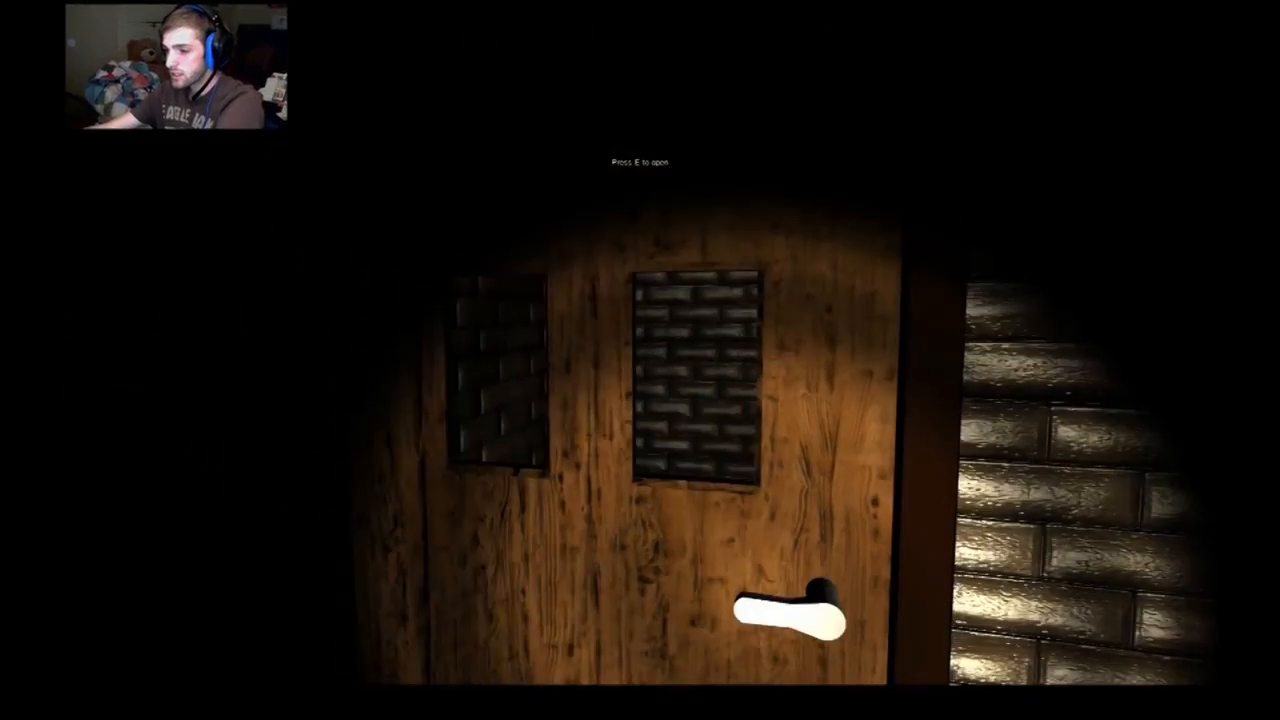
{"action": "key", "text": "e"}
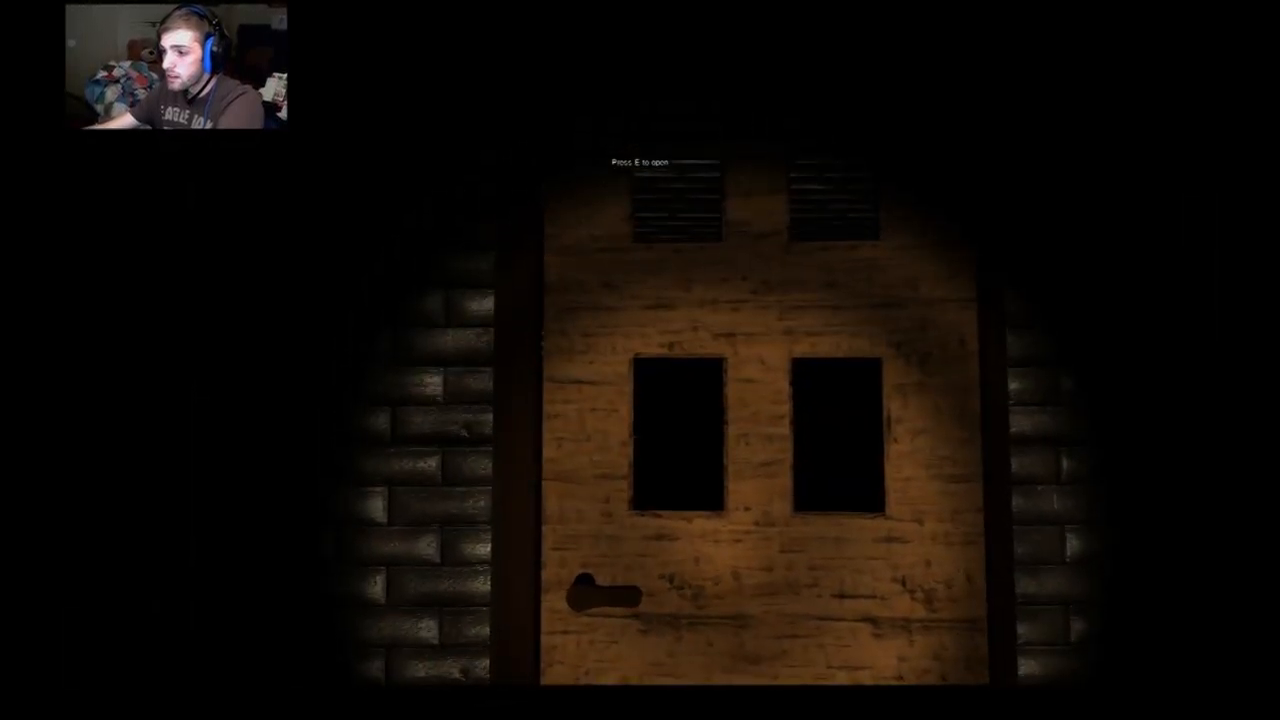
{"action": "key", "text": "e"}
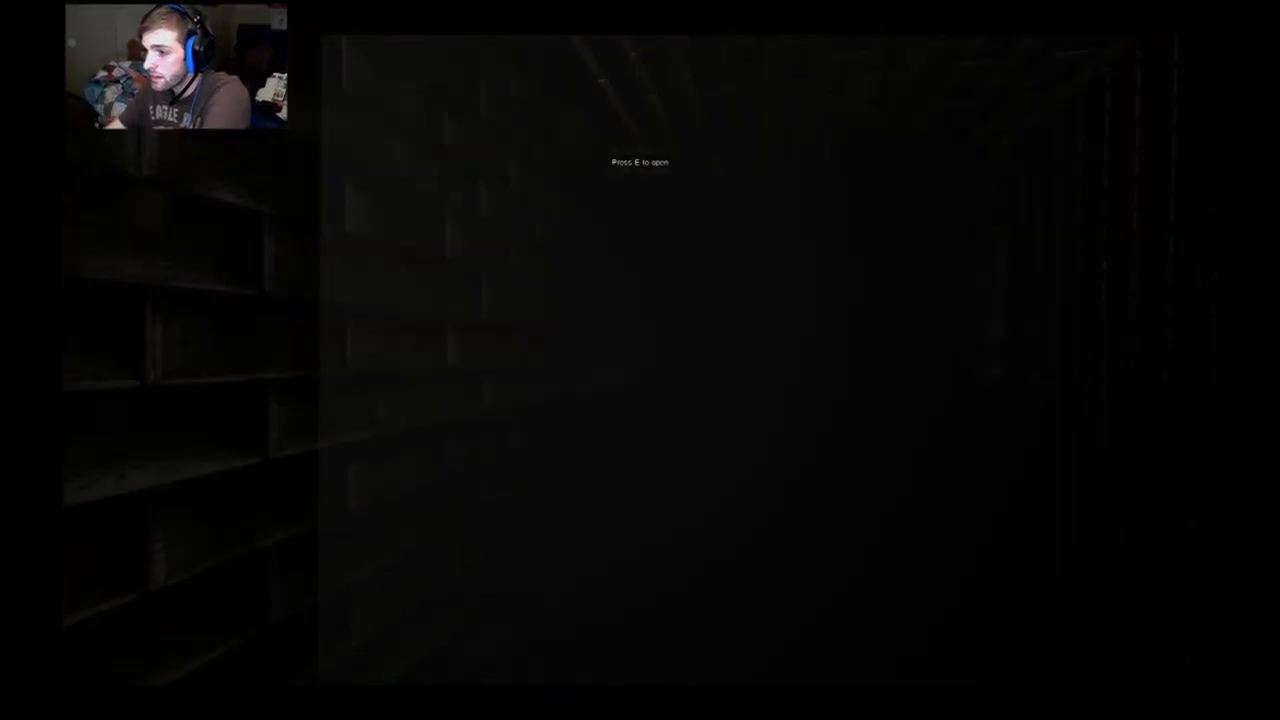
{"action": "key", "text": "e"}
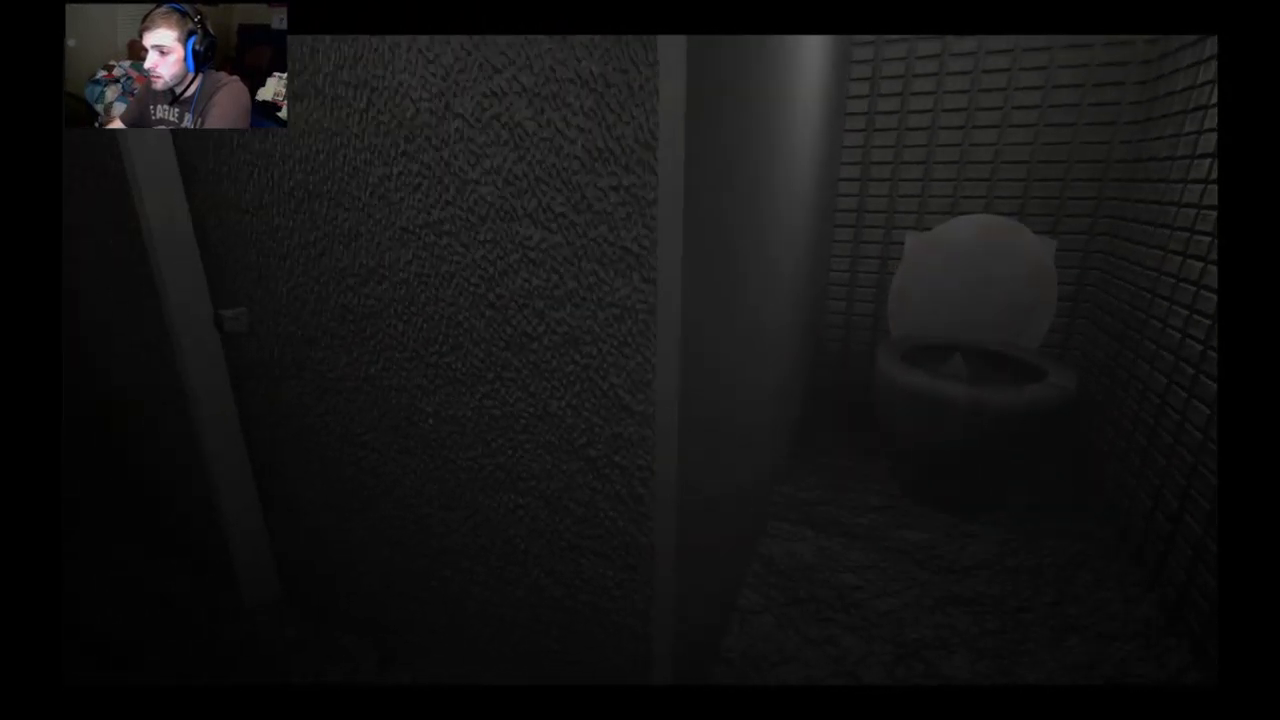